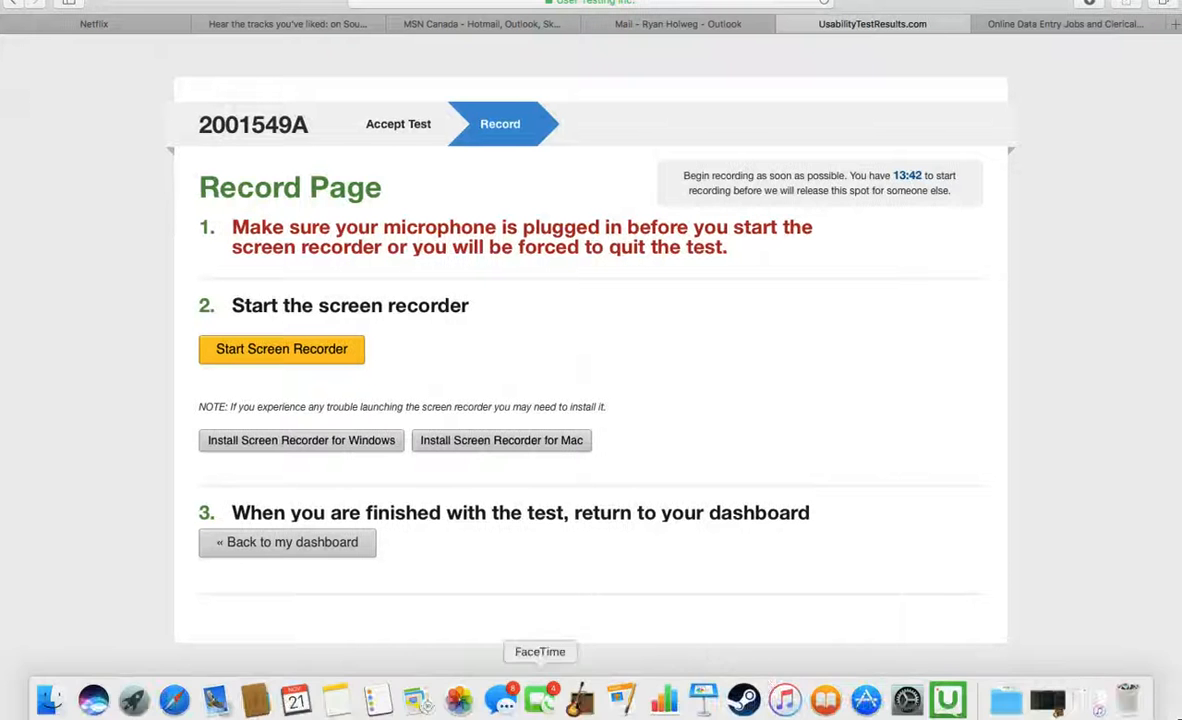
mouse_move(947, 698)
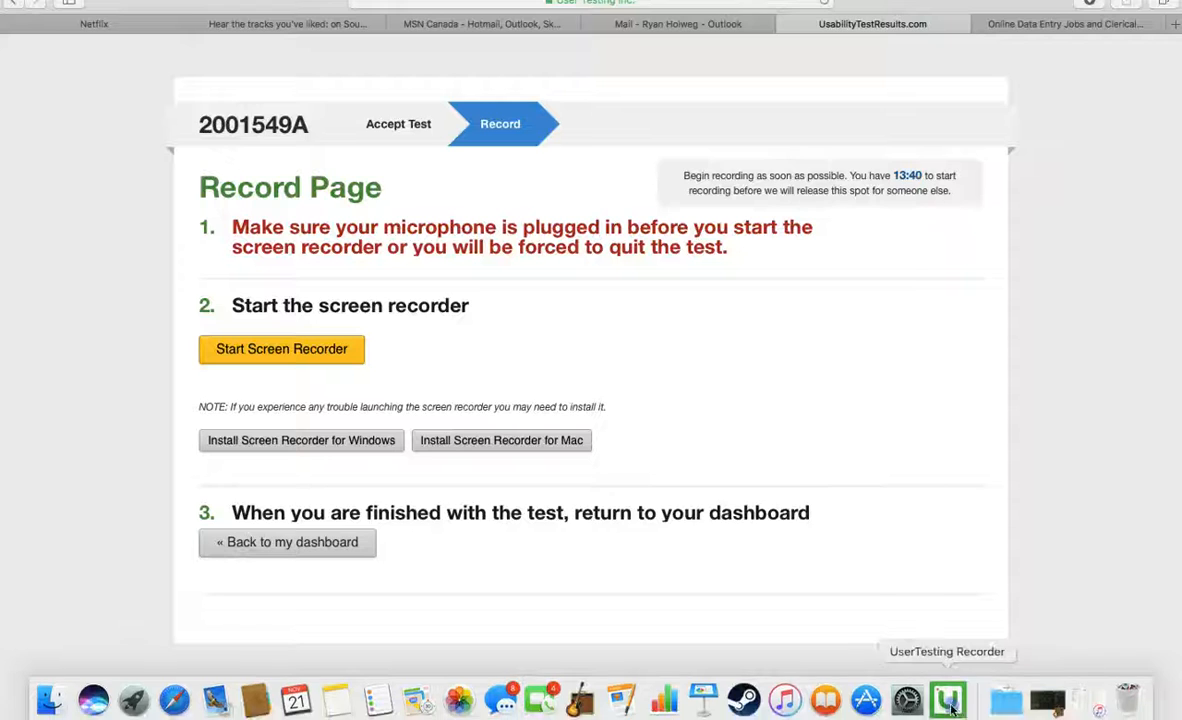
Launch UserTesting Recorder from the Dock to show the five-minute, three-task scenario
left_click(281, 349)
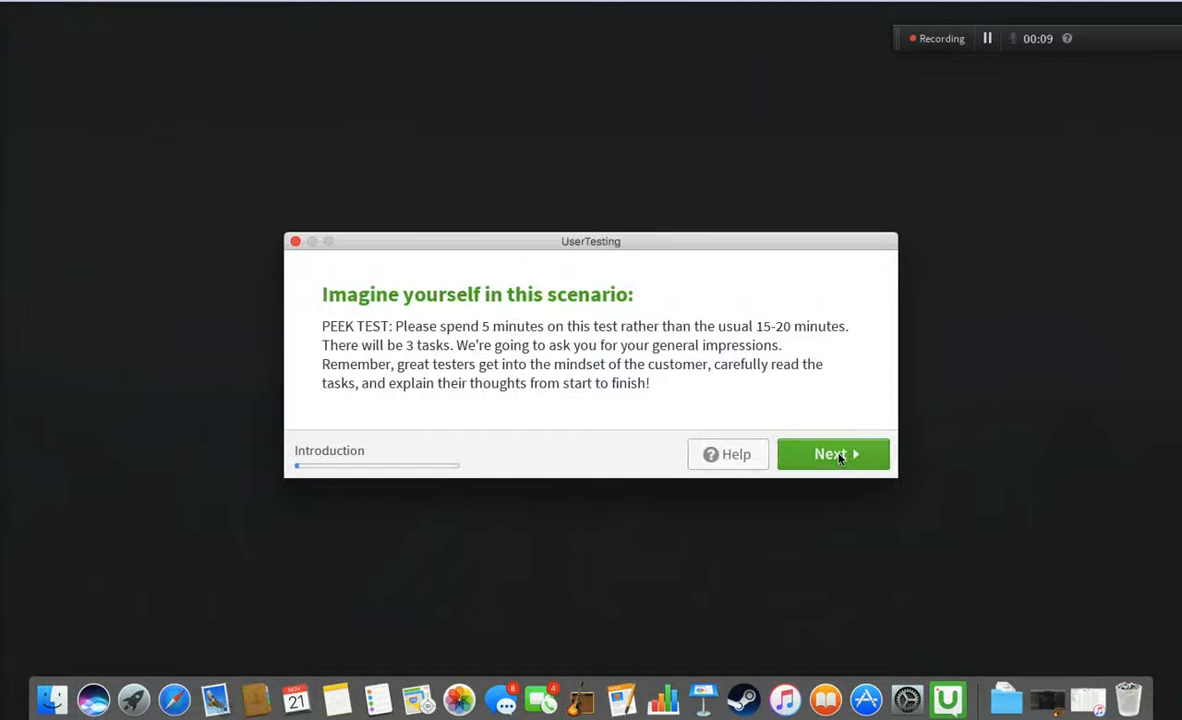
Dismiss the scenario introduction to reach the Night Owl Productions homepage
left_click(833, 454)
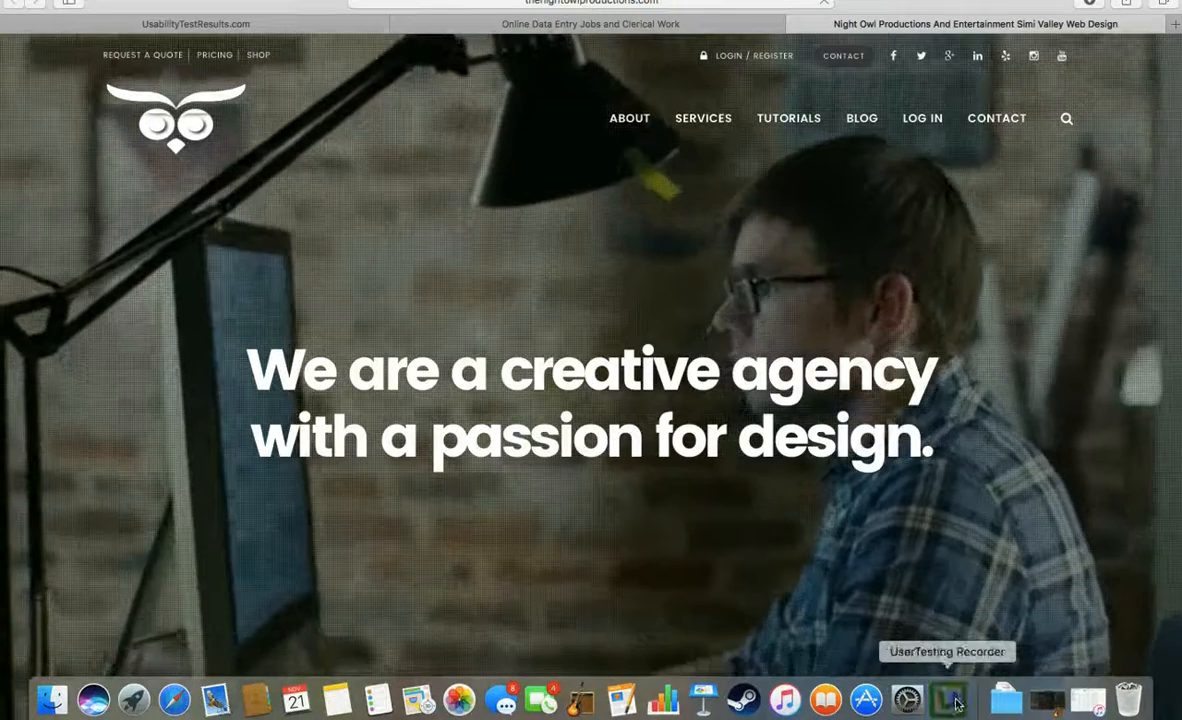
left_click(947, 698)
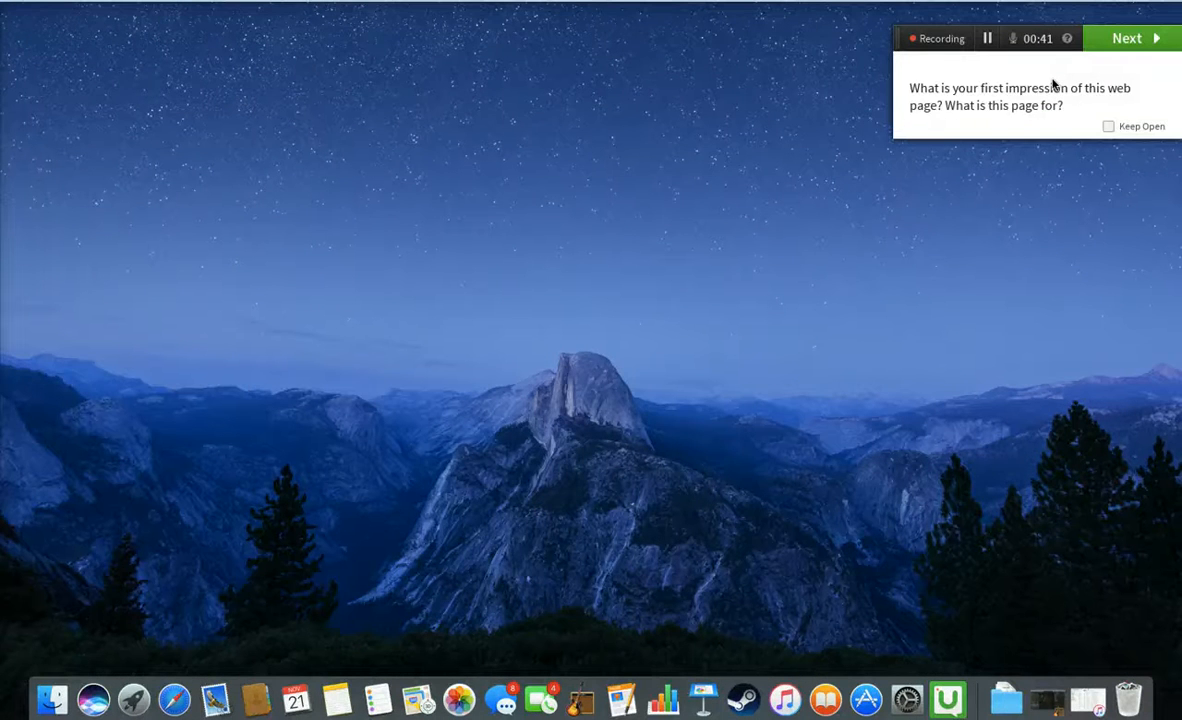
mouse_move(215, 698)
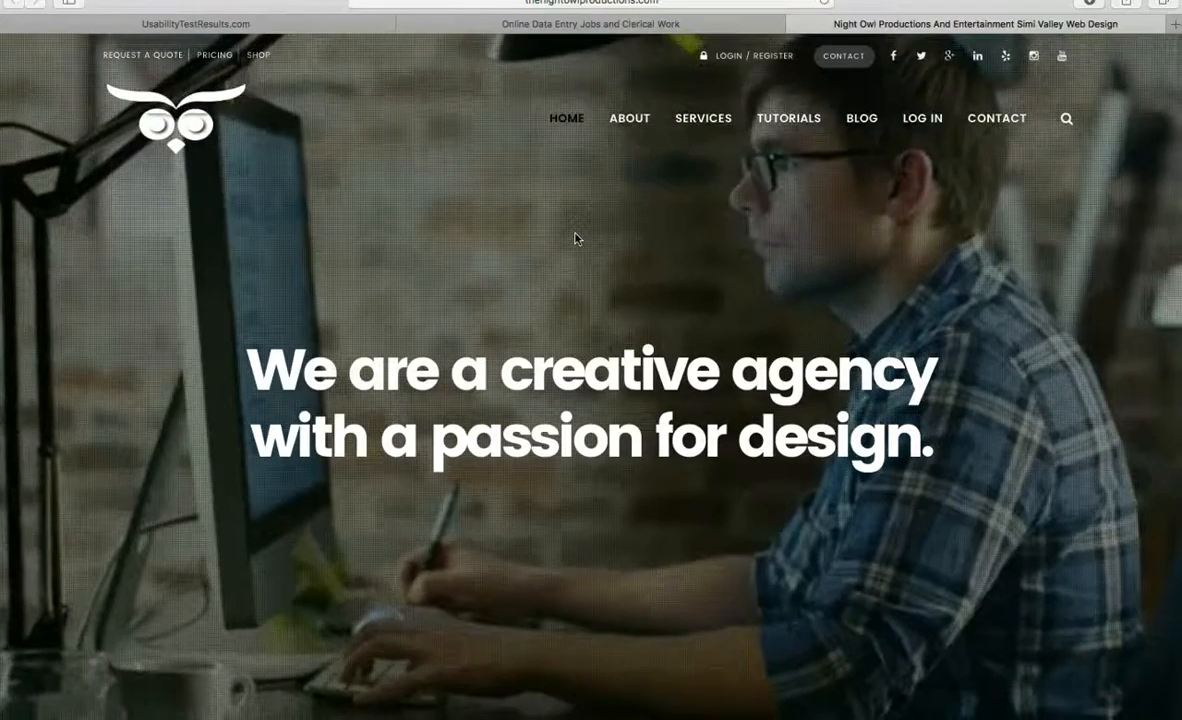
scroll("down", 3)
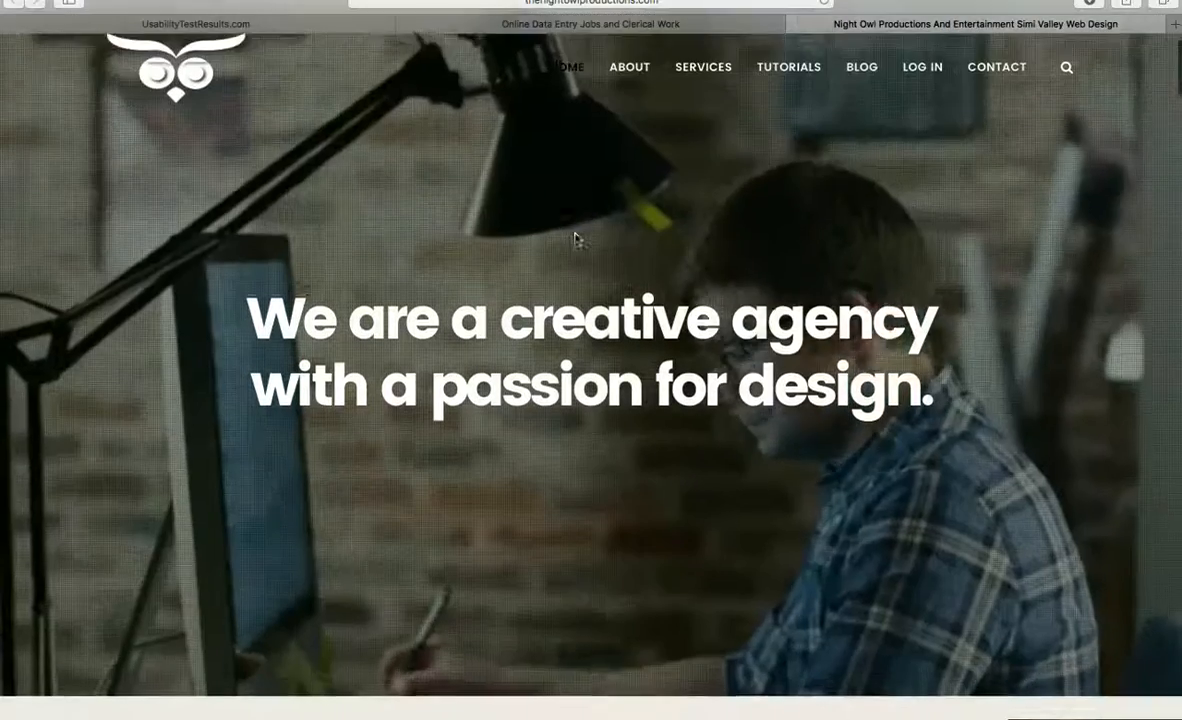
scroll("down", 3)
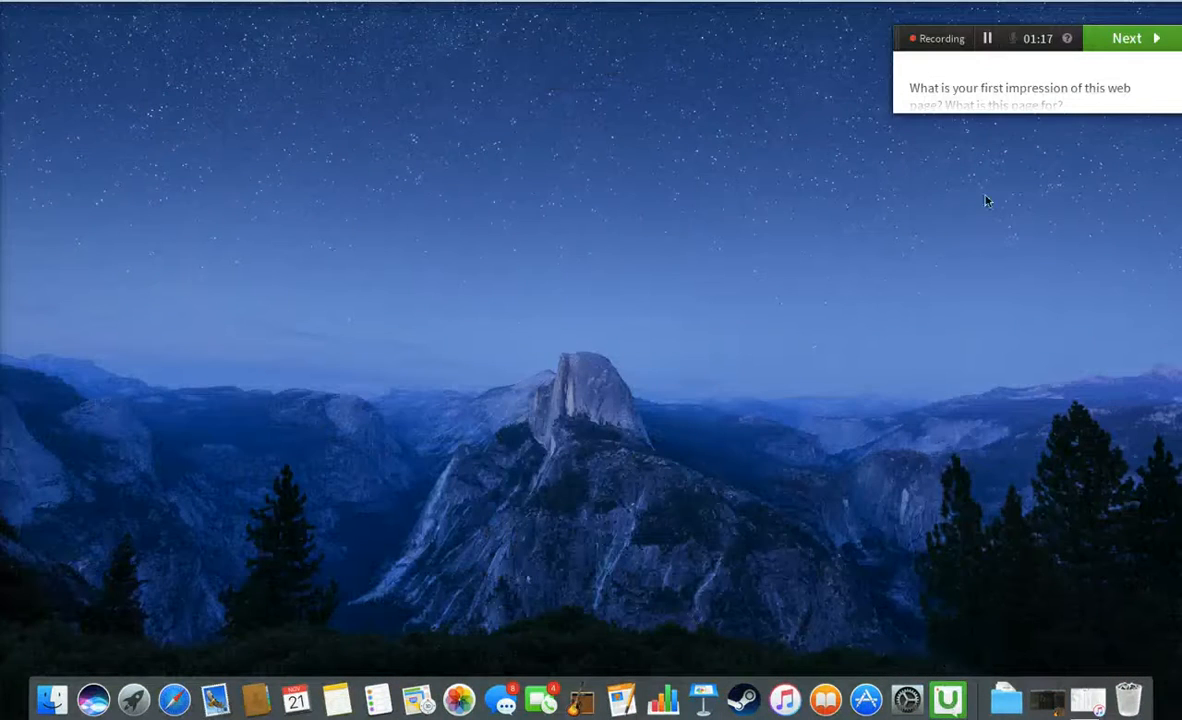
left_click(173, 705)
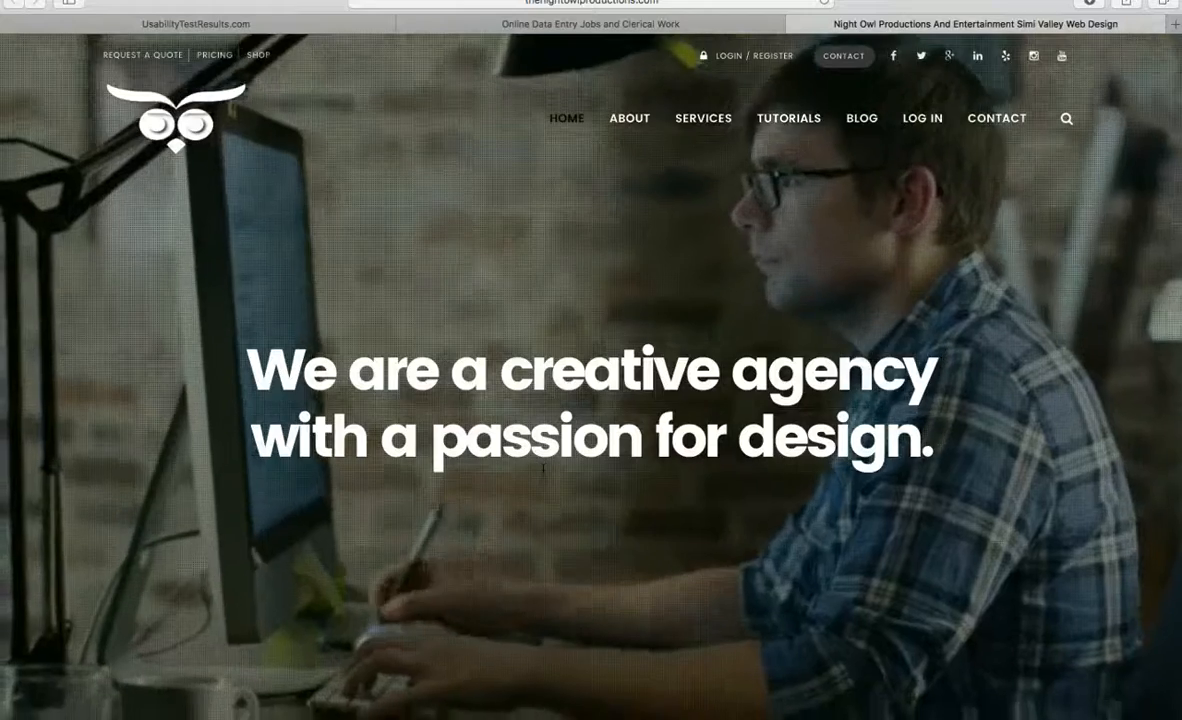
Scroll through the Night Owl homepage's services, stats and website design sections
scroll("down", 3)
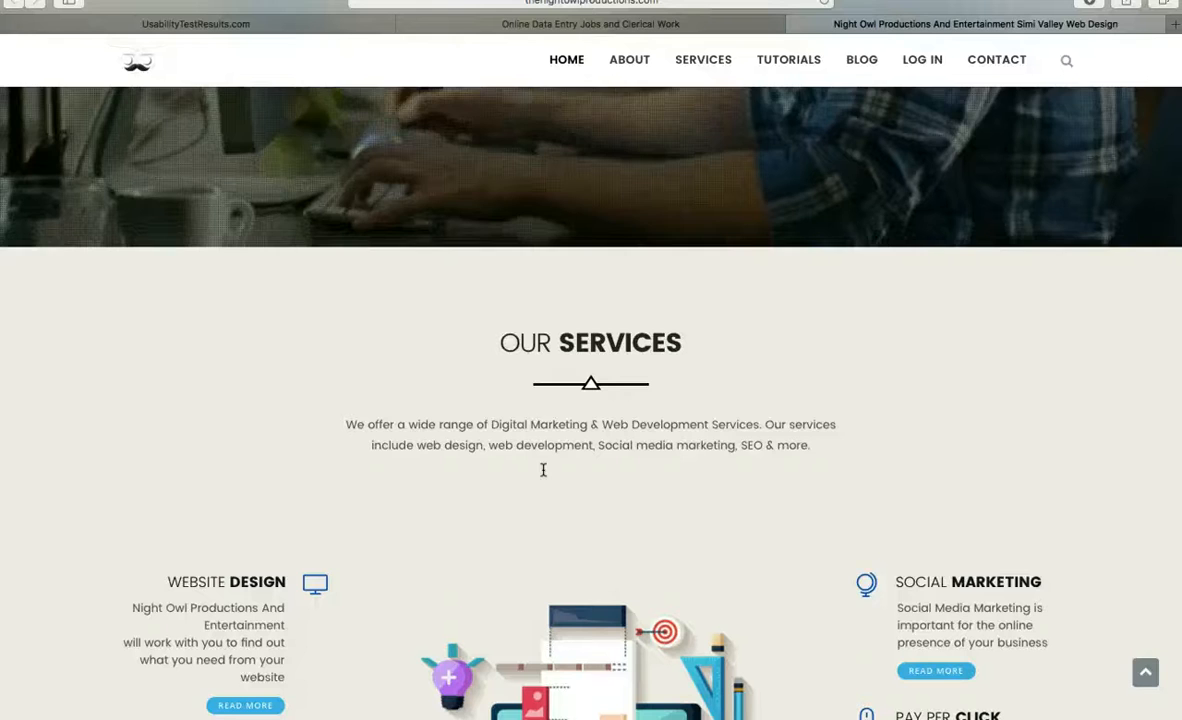
scroll("down", 3)
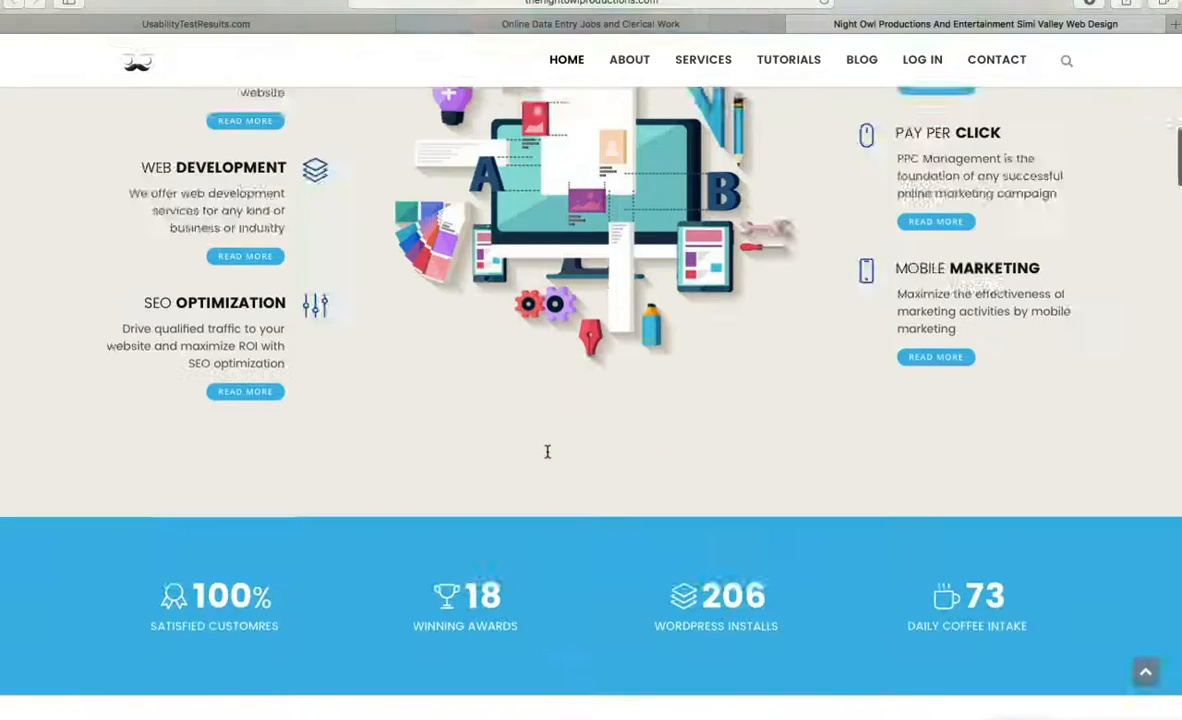
scroll("down", 3)
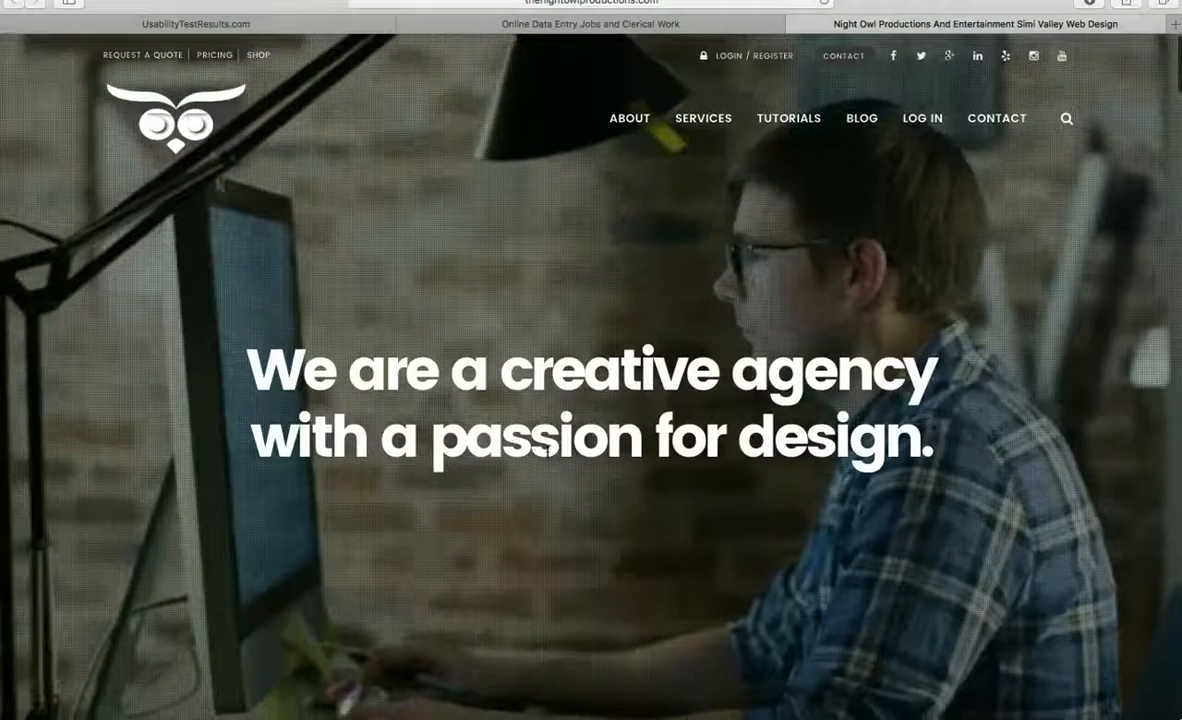
scroll("down", 3)
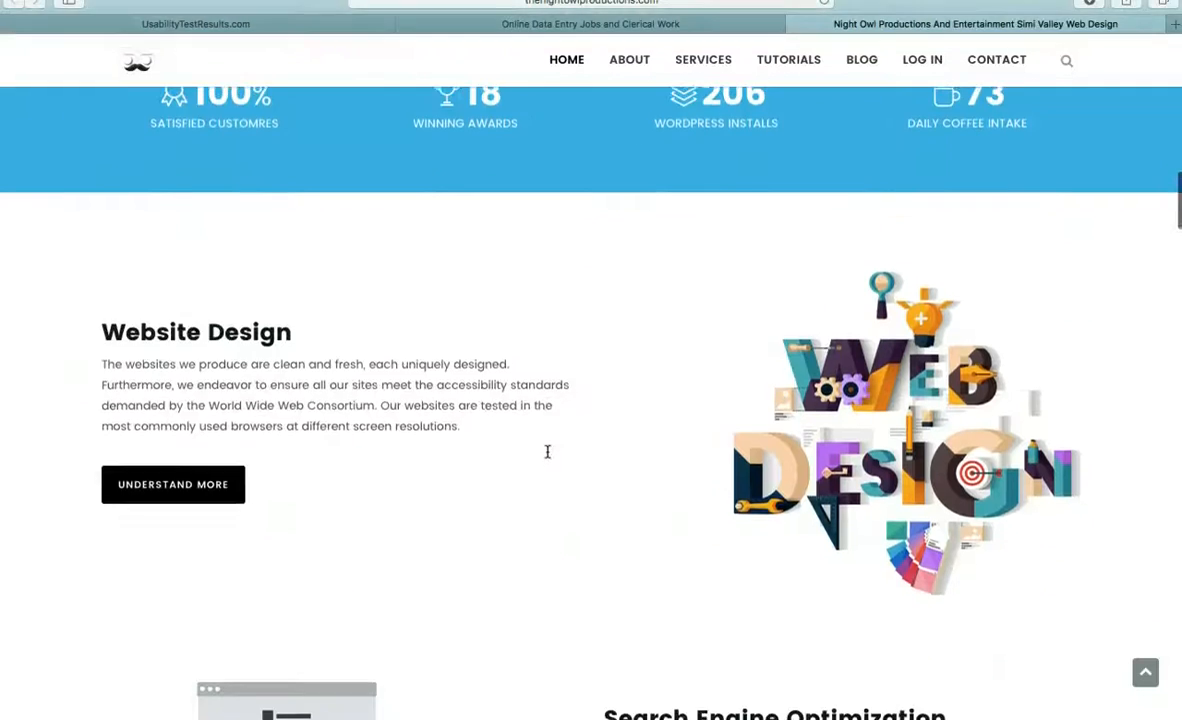
scroll("down", 3)
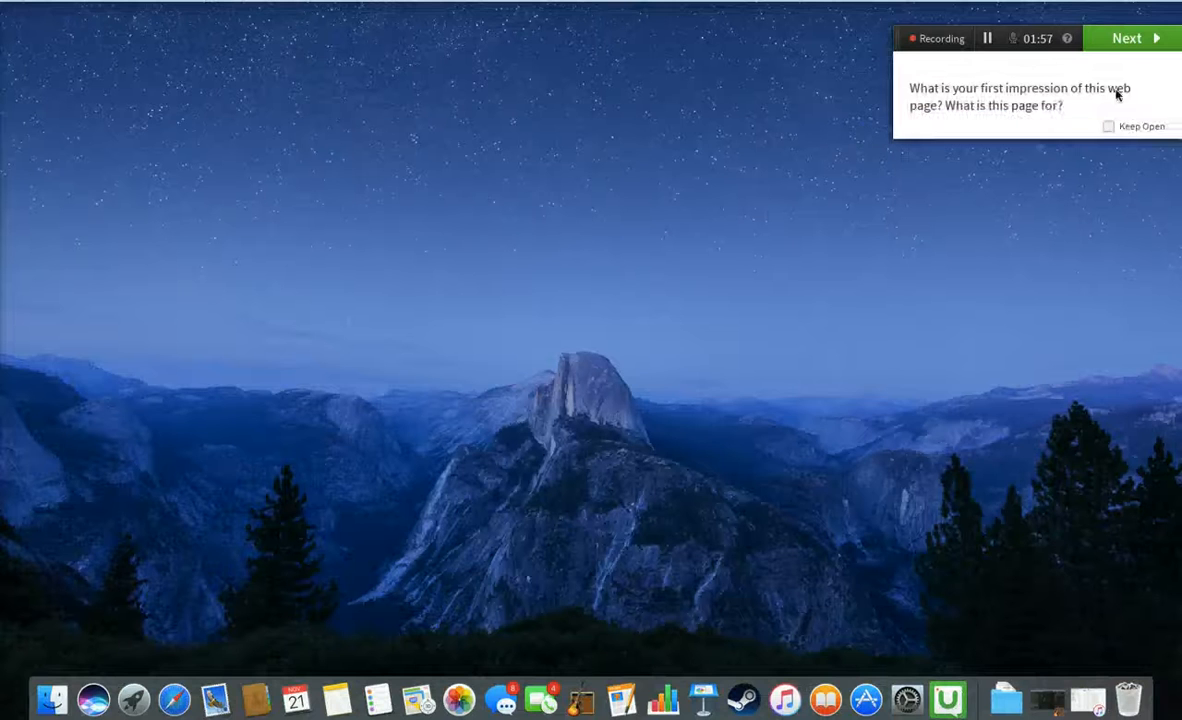
Complete the first-impression task, start Step 2, and browse the homepage
left_click(1126, 38)
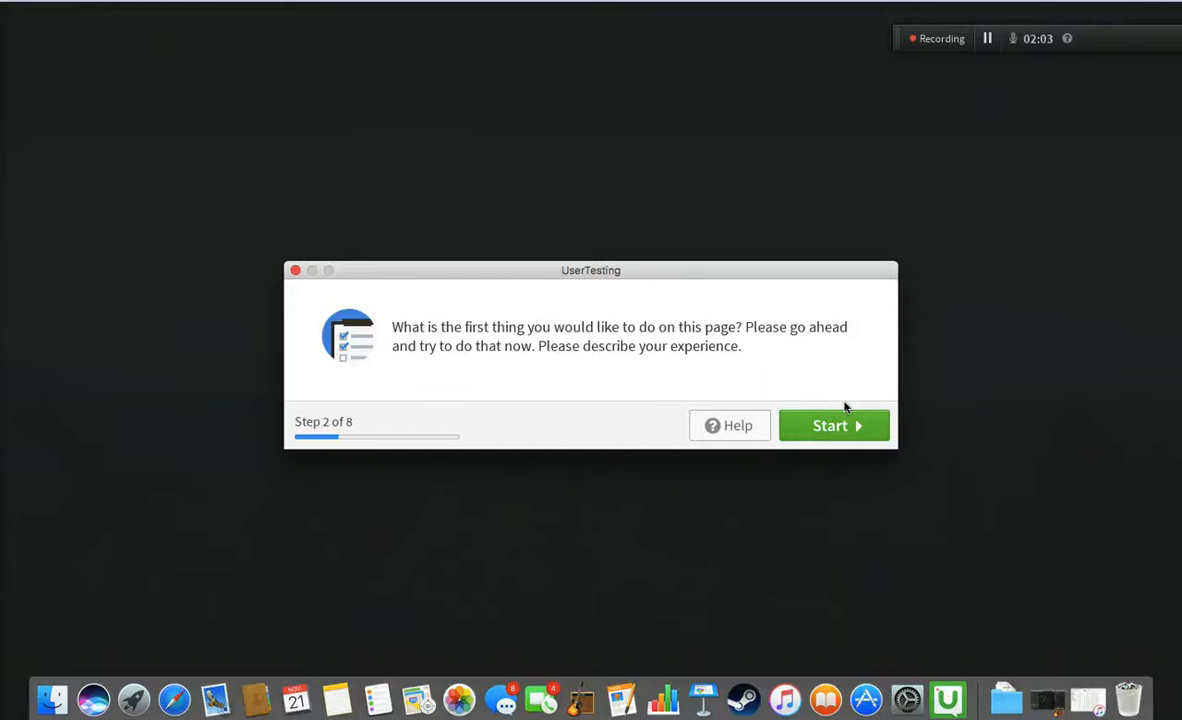
left_click(833, 425)
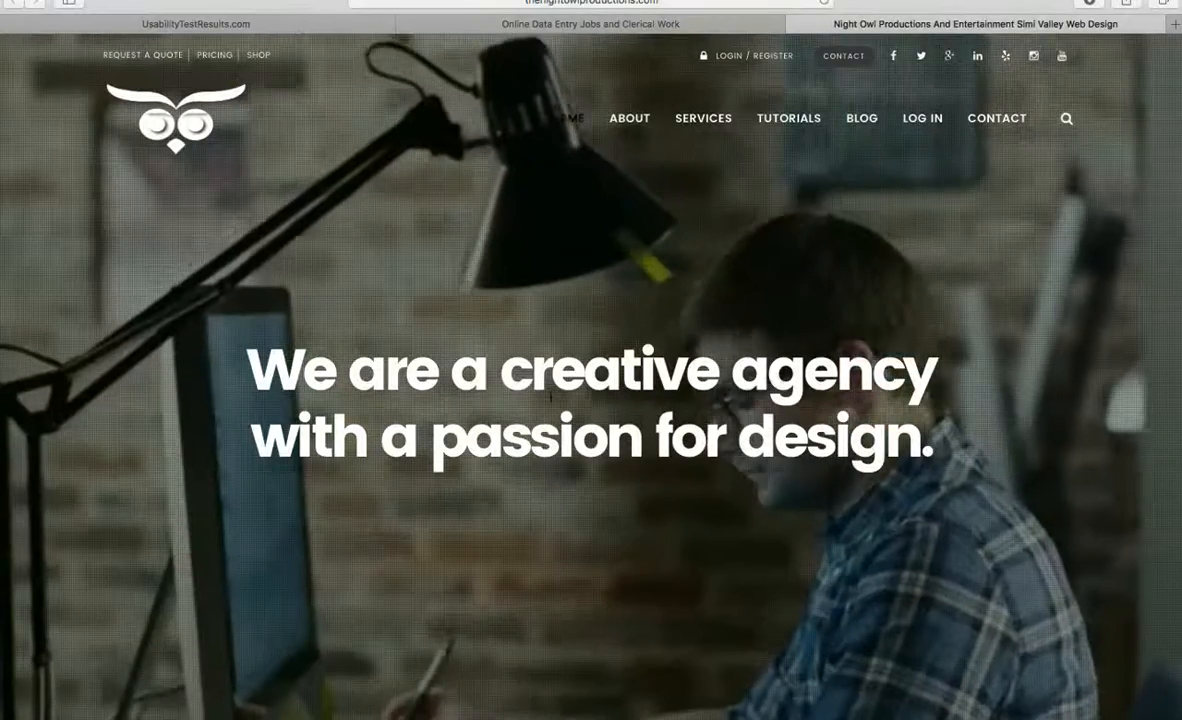
scroll("down", 3)
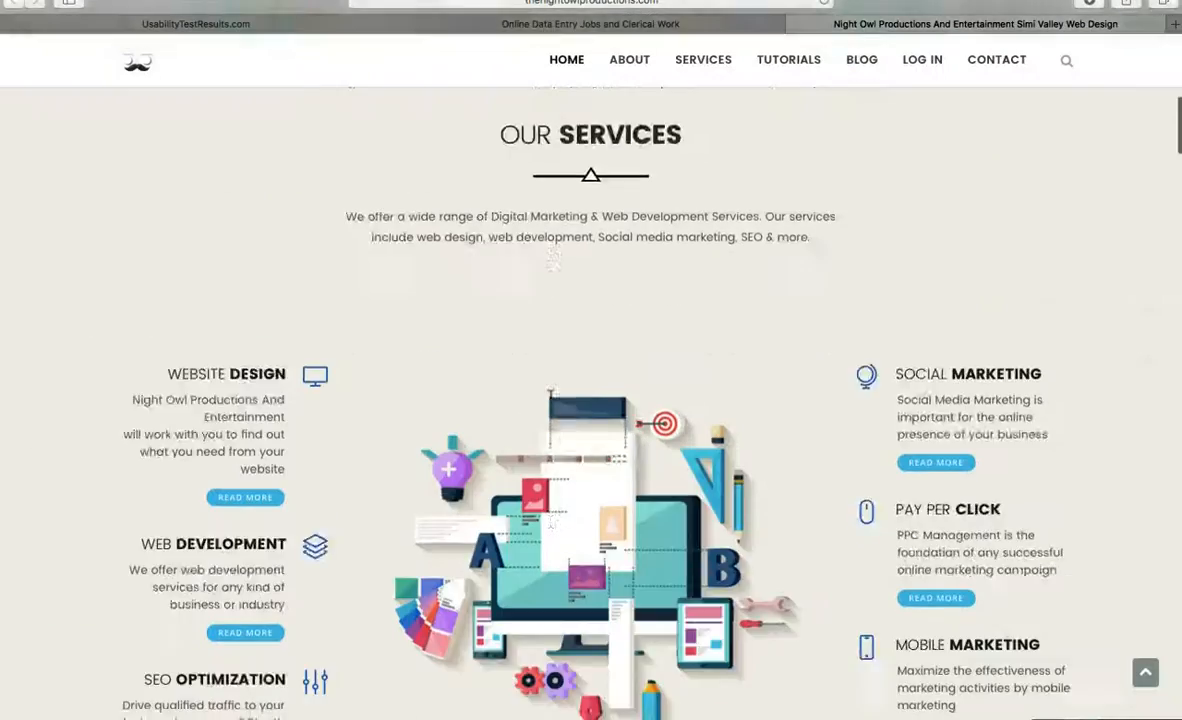
scroll("up", 3)
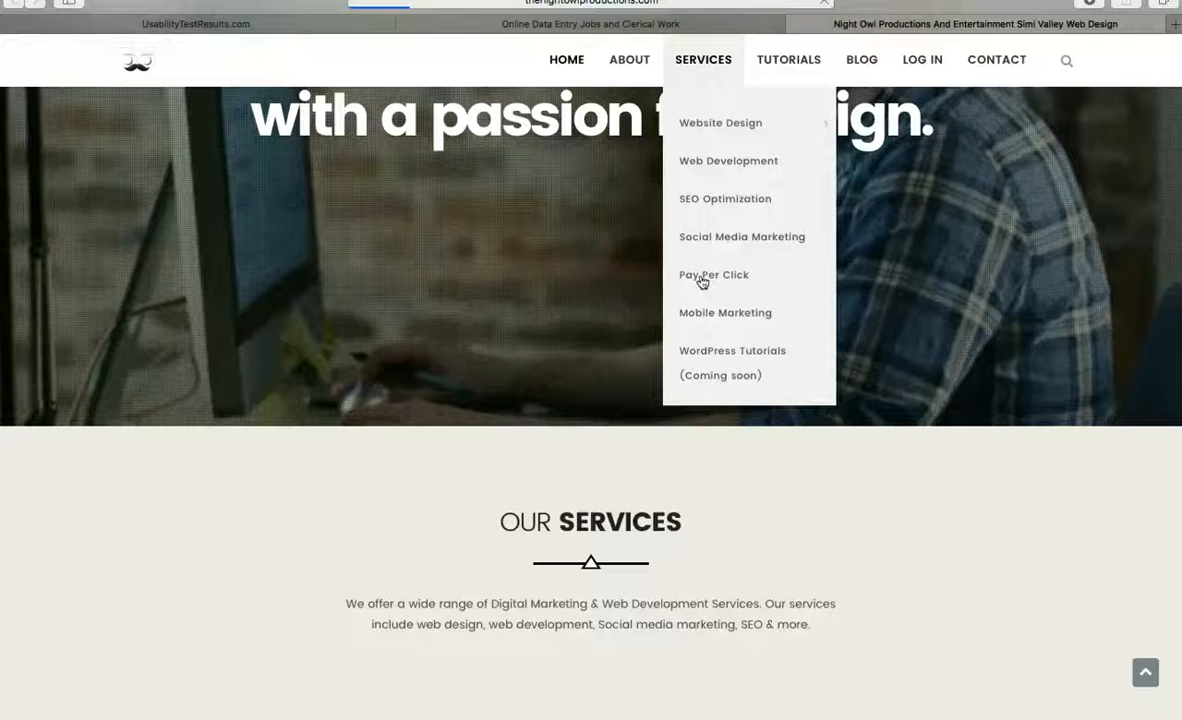
View Night Owl's Pay Per Click page, then bring back the second task's prompt
left_click(713, 275)
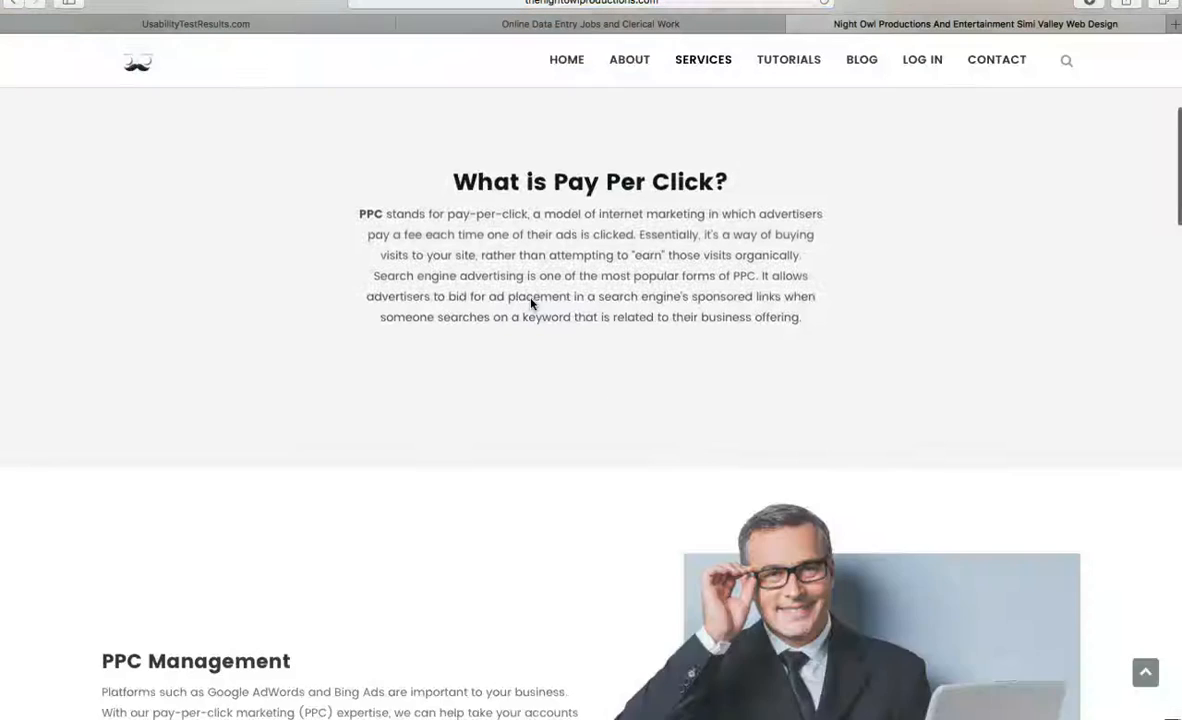
scroll("down", 3)
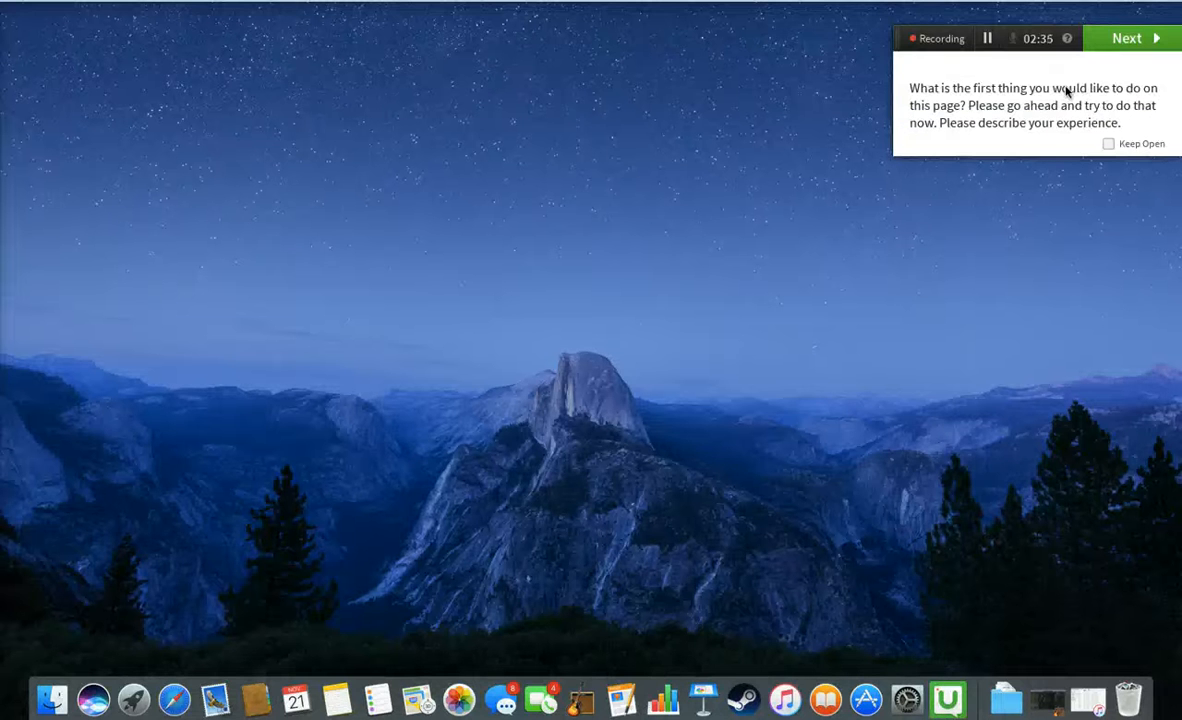
mouse_move(965, 400)
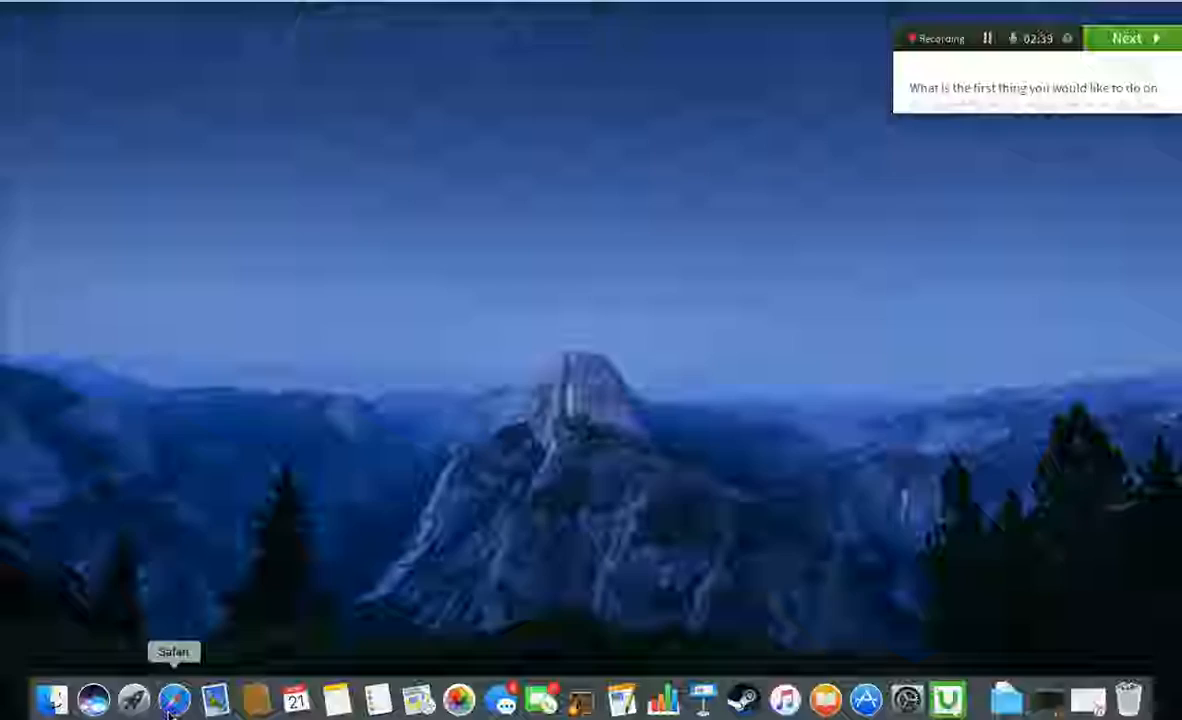
left_click(174, 696)
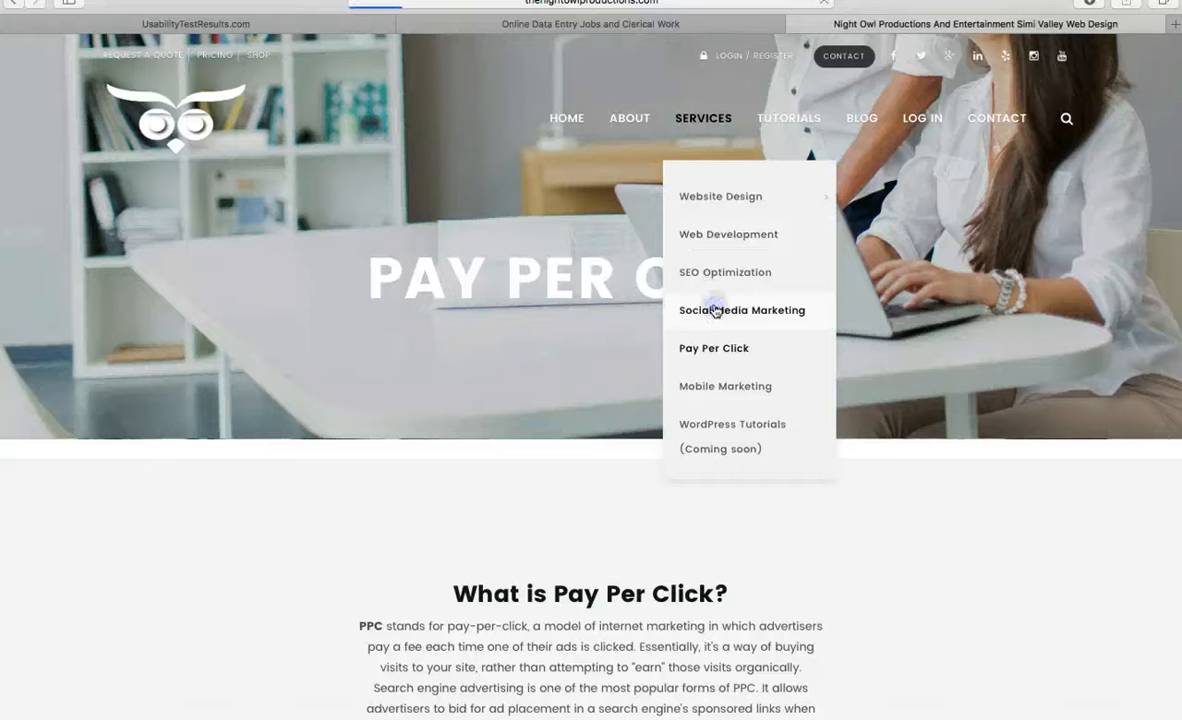
mouse_move(588, 378)
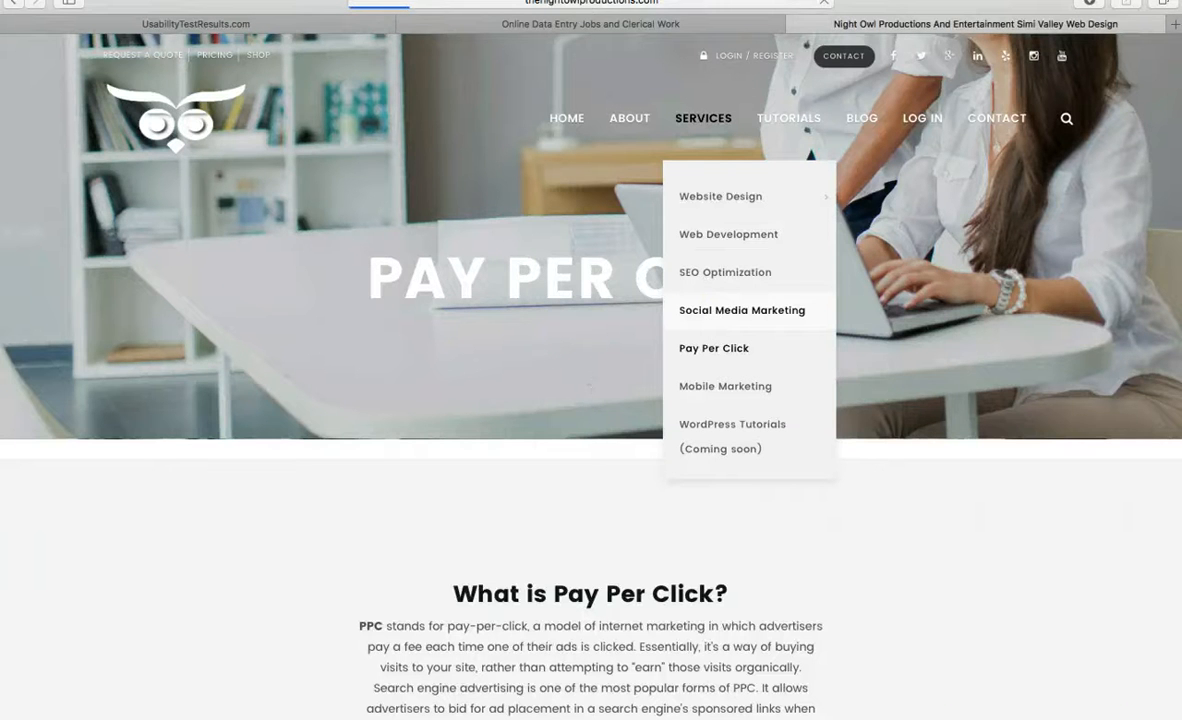
mouse_move(294, 698)
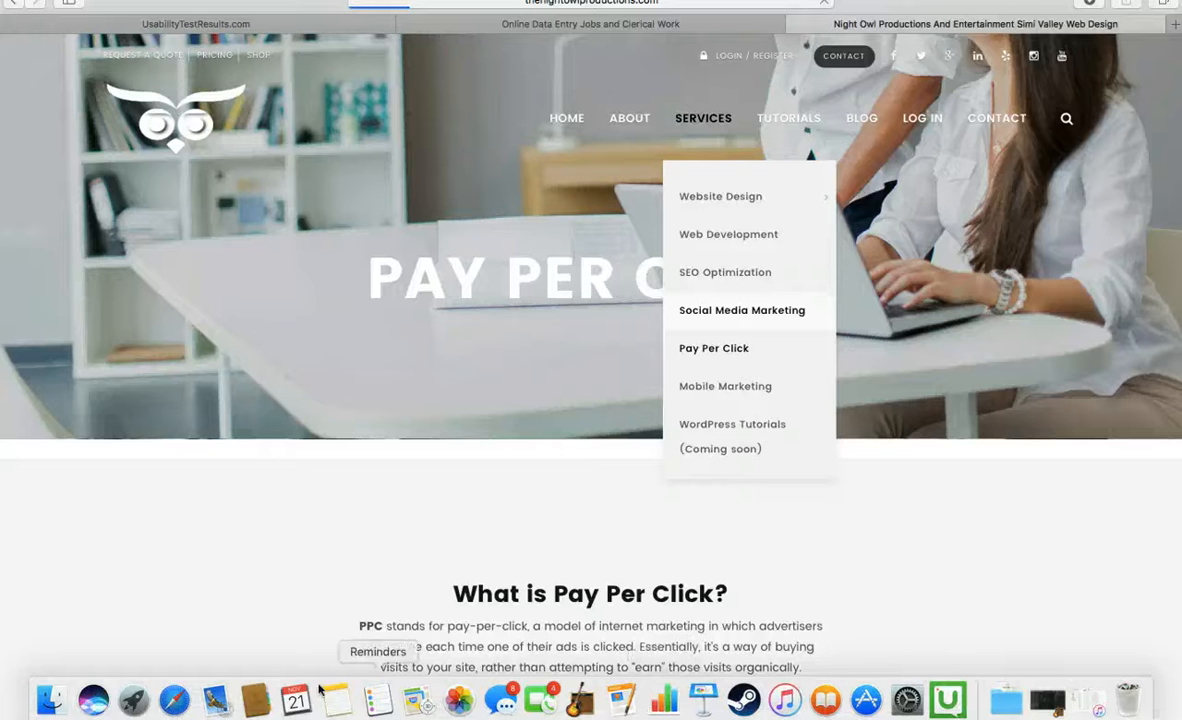
left_click(741, 309)
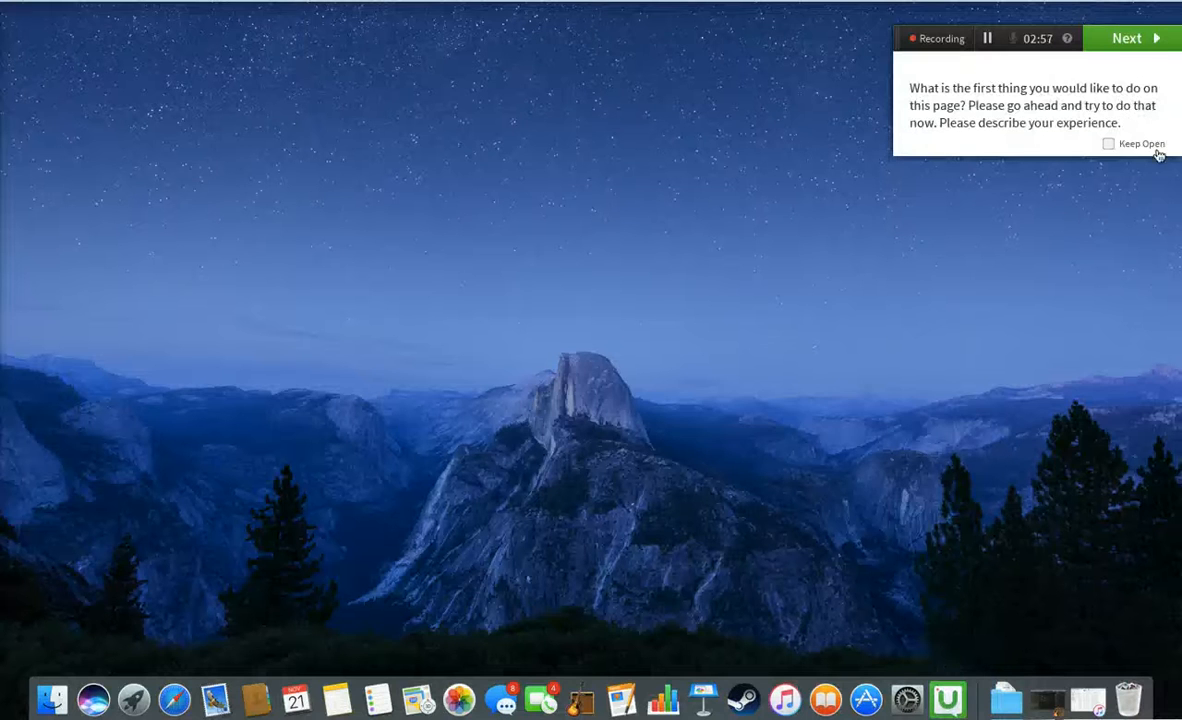
Advance the recorder to Step 3 of 8 about what stood out or frustrated
left_click(1126, 38)
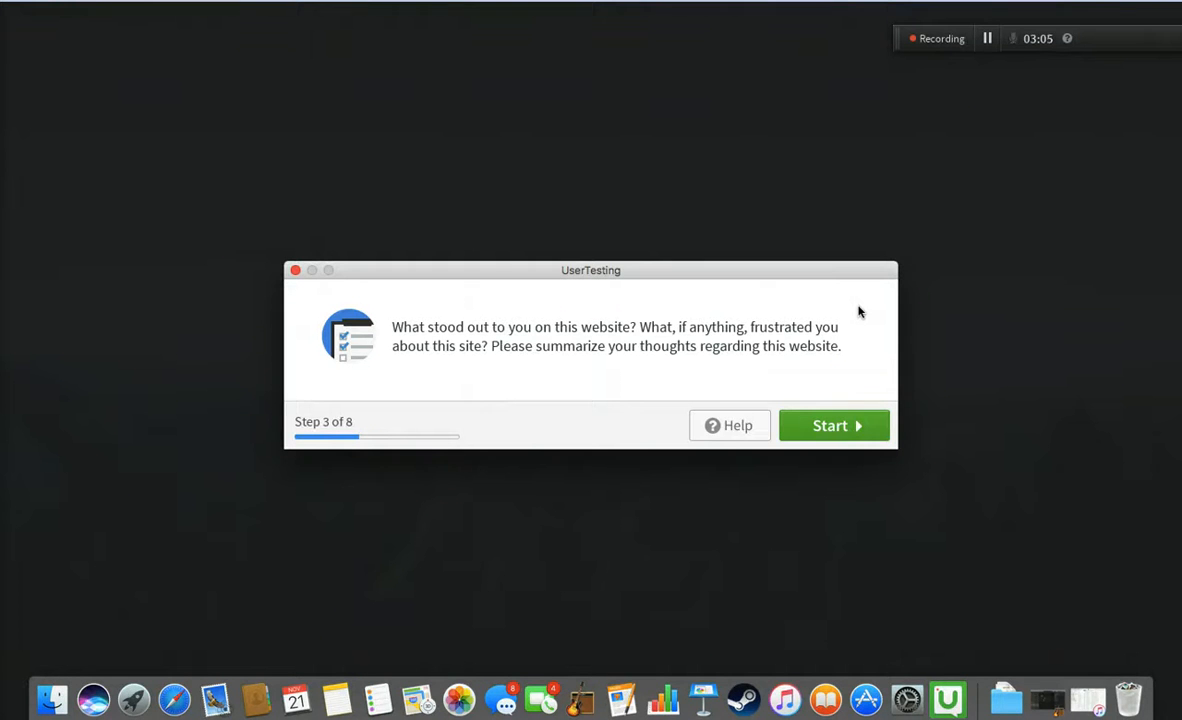
mouse_move(843, 379)
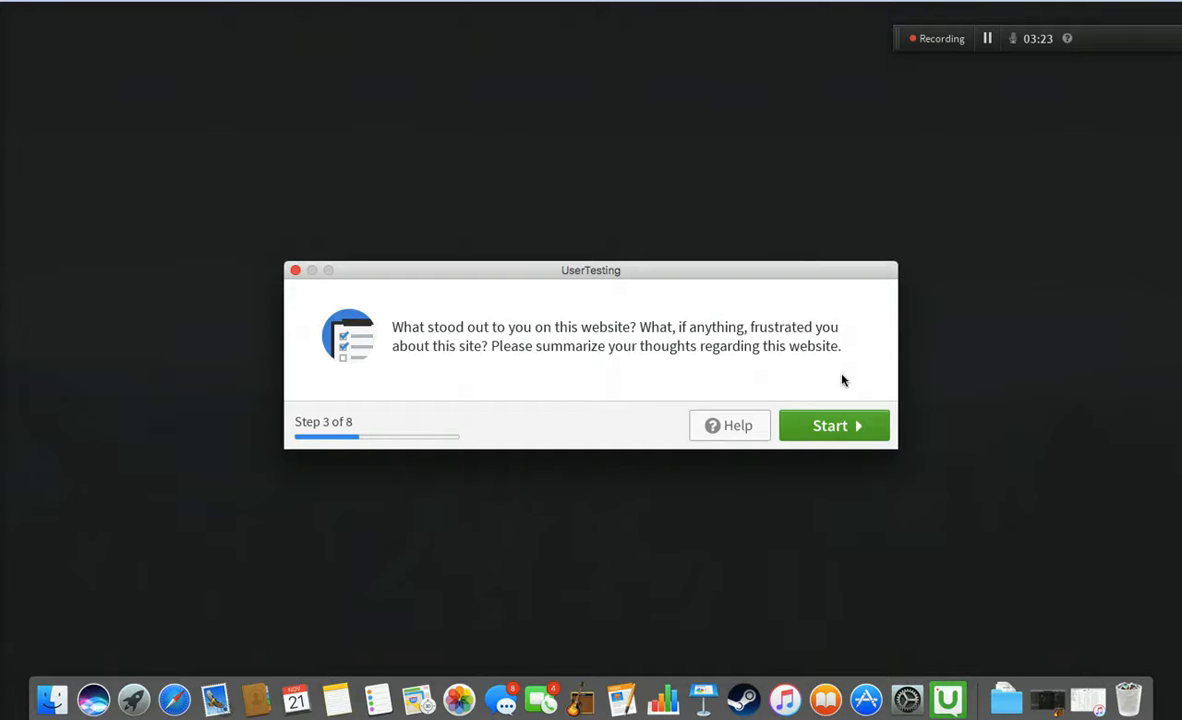
mouse_move(575, 554)
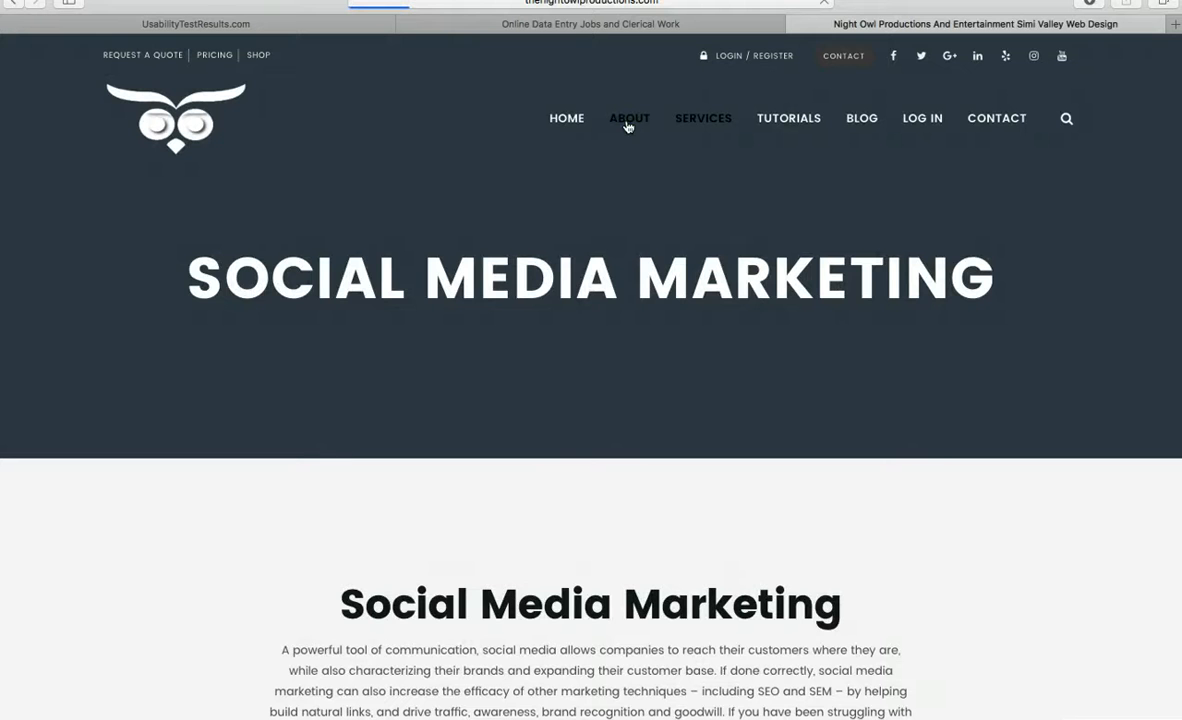
Review the About page's story, philosophy and team sections, then start the summary task
scroll("down", 3)
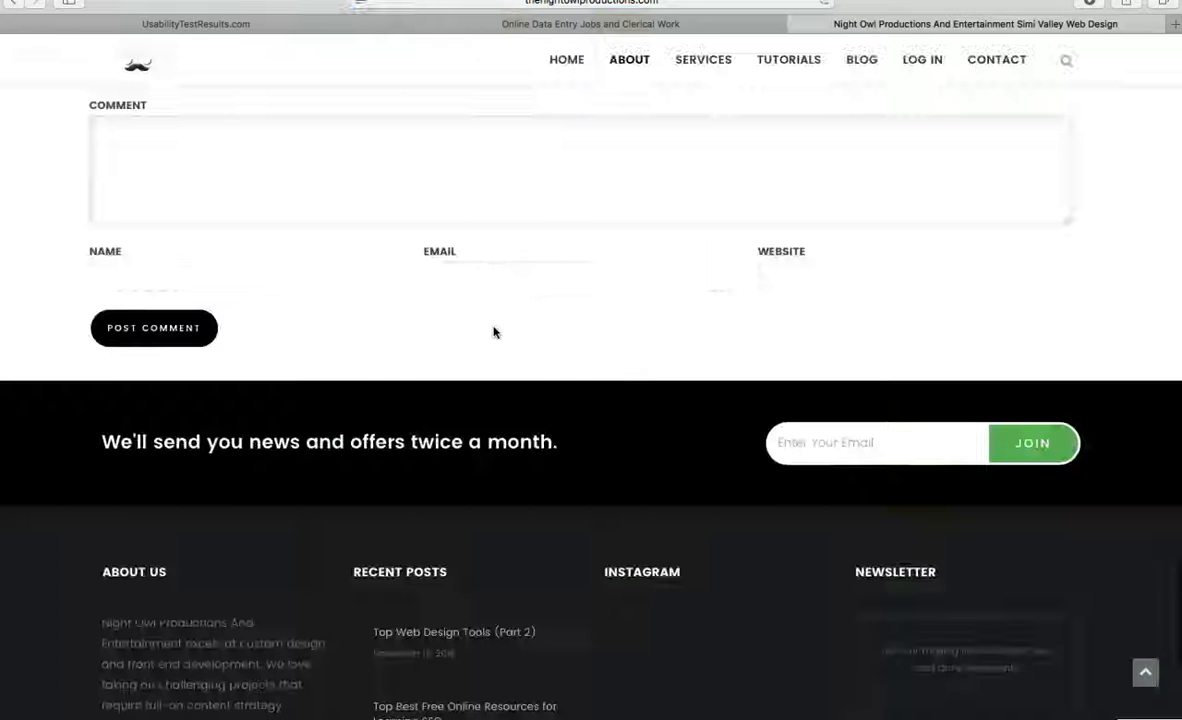
scroll("up", 3)
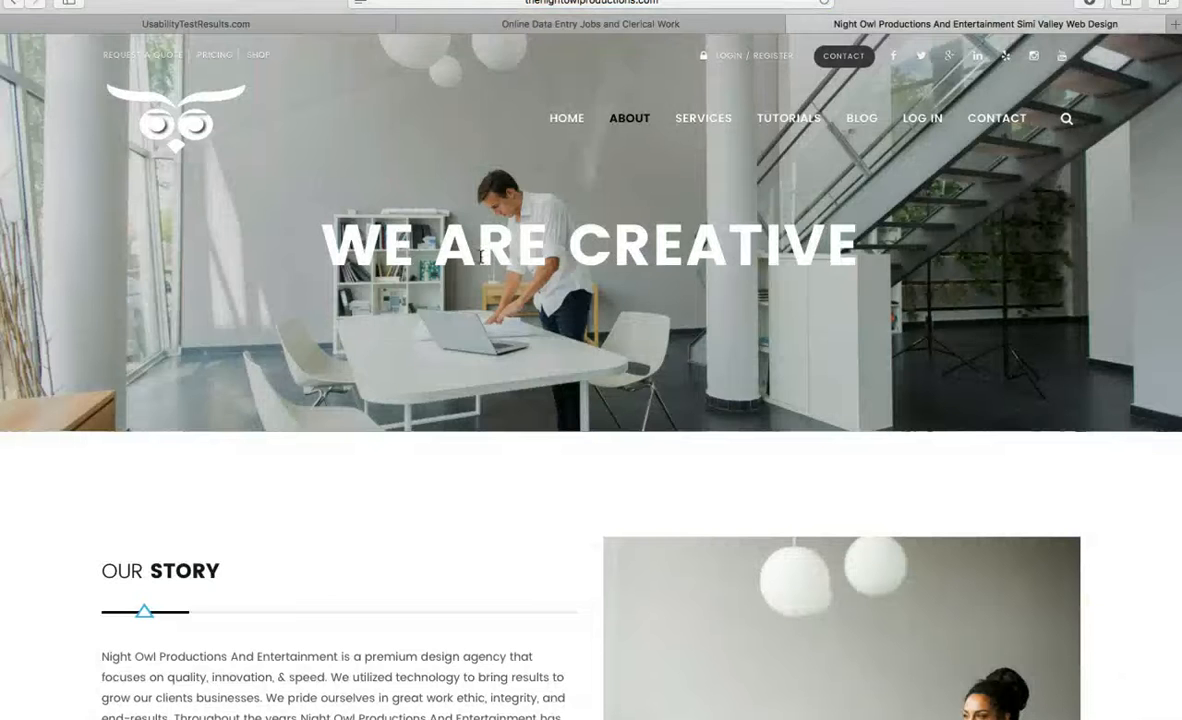
scroll("down", 3)
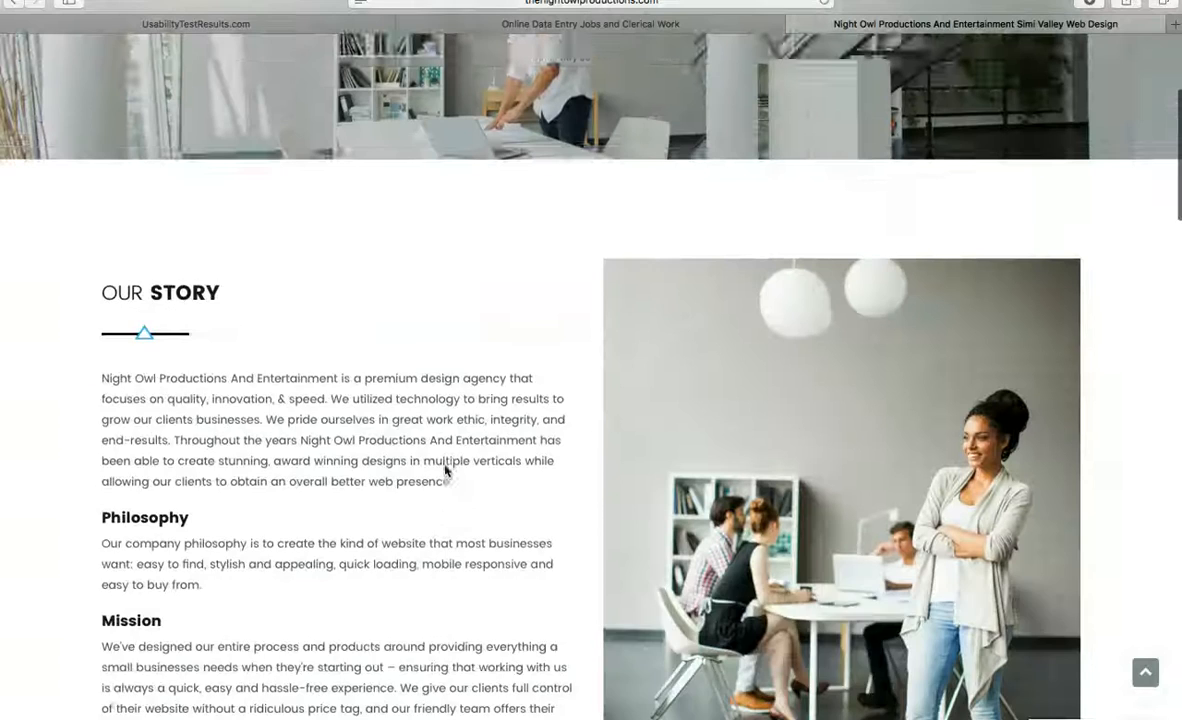
scroll("down", 3)
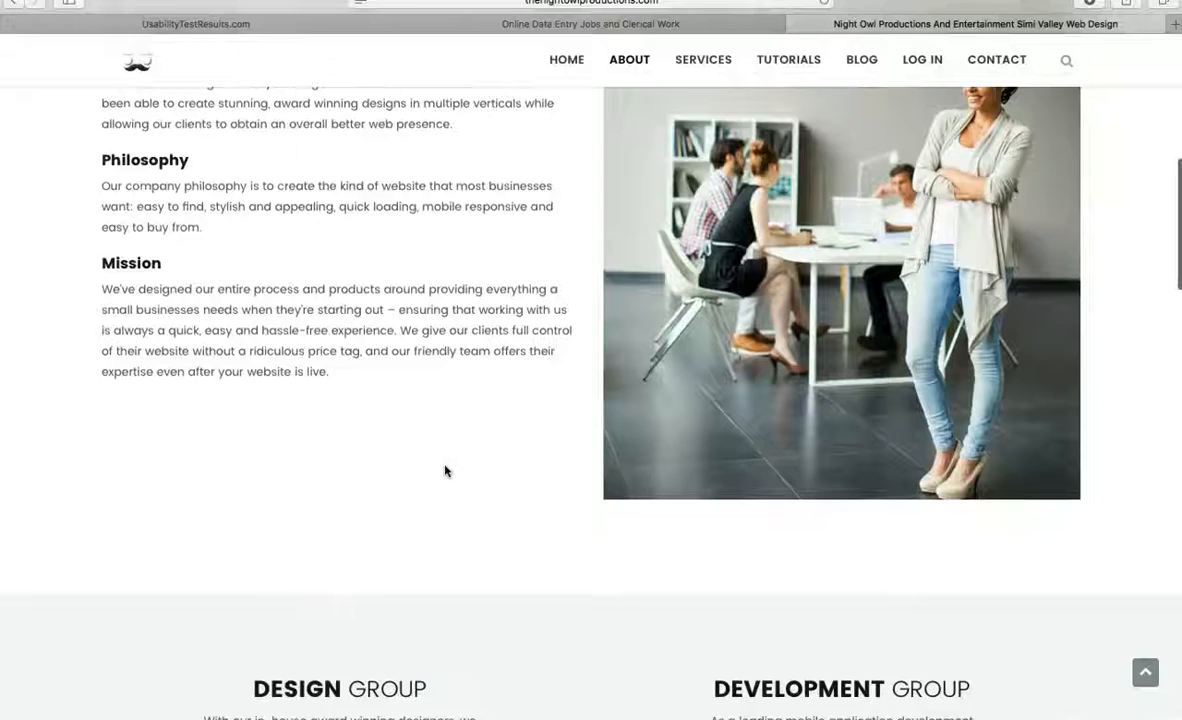
scroll("down", 3)
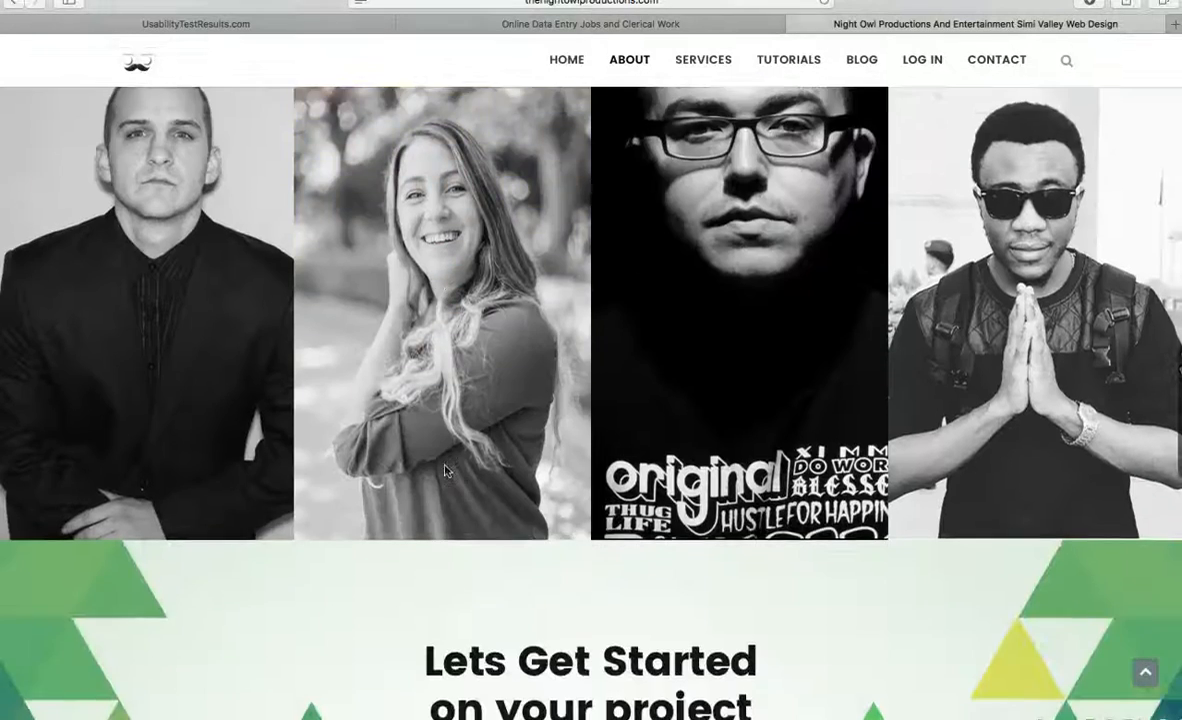
scroll("down", 3)
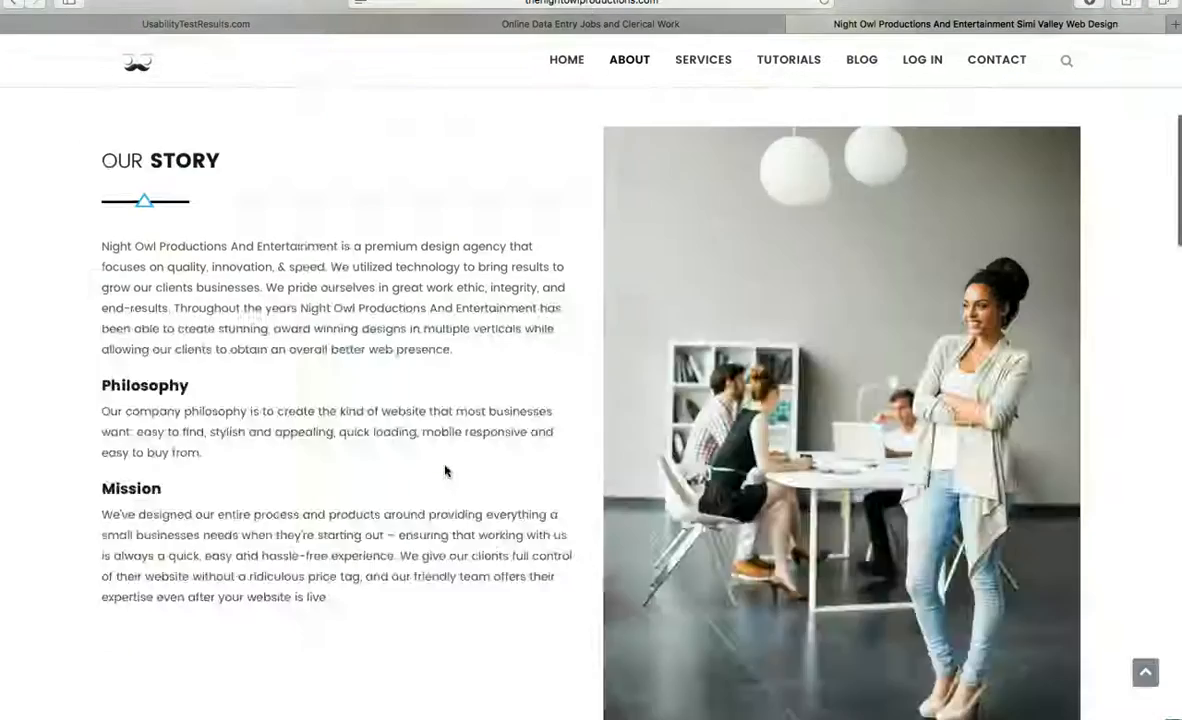
scroll("up", 3)
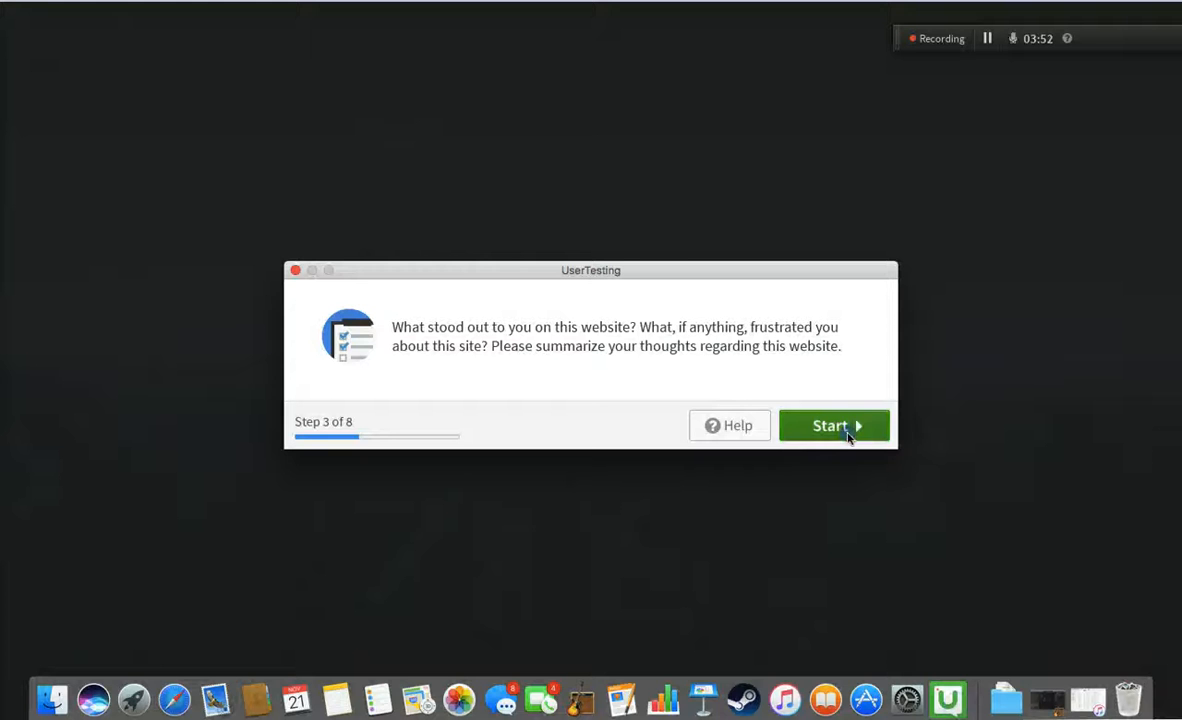
left_click(833, 425)
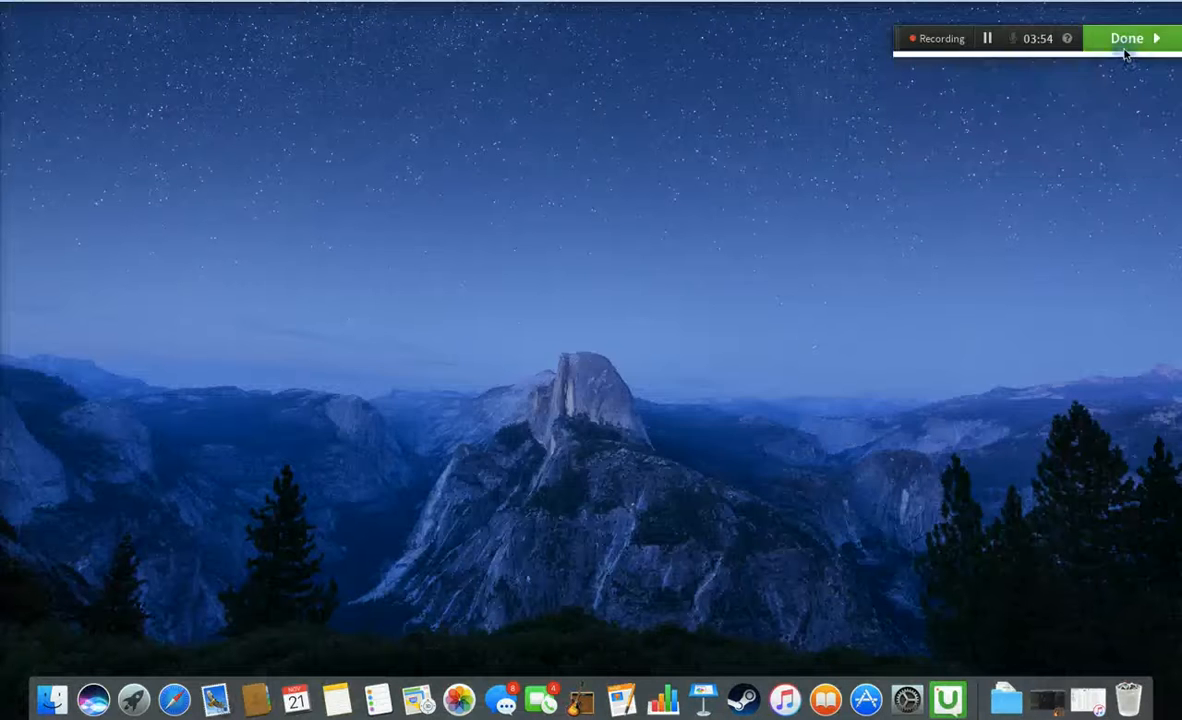